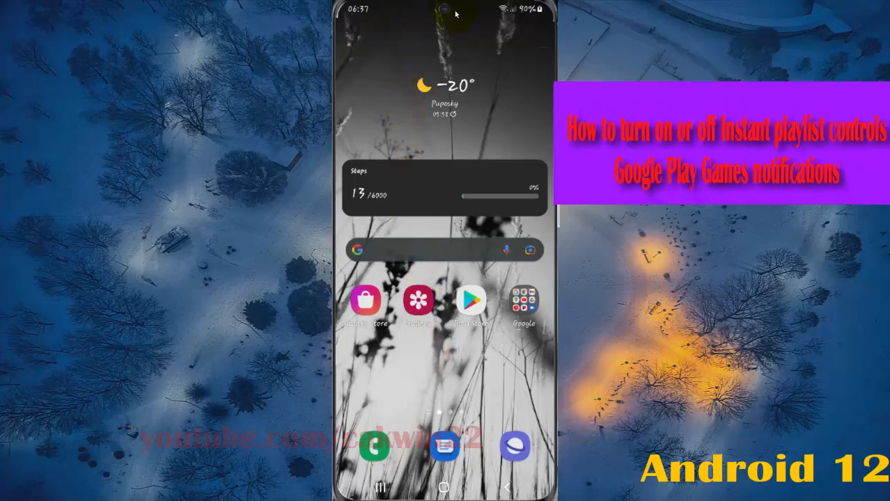
Reach the main Settings screen from the notification panel's gear icon.
drag(444, 11, 444, 209)
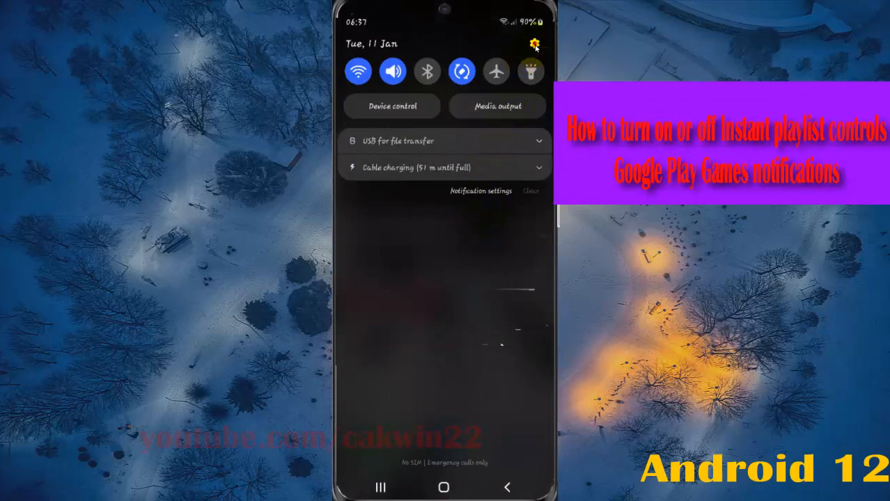
click(532, 43)
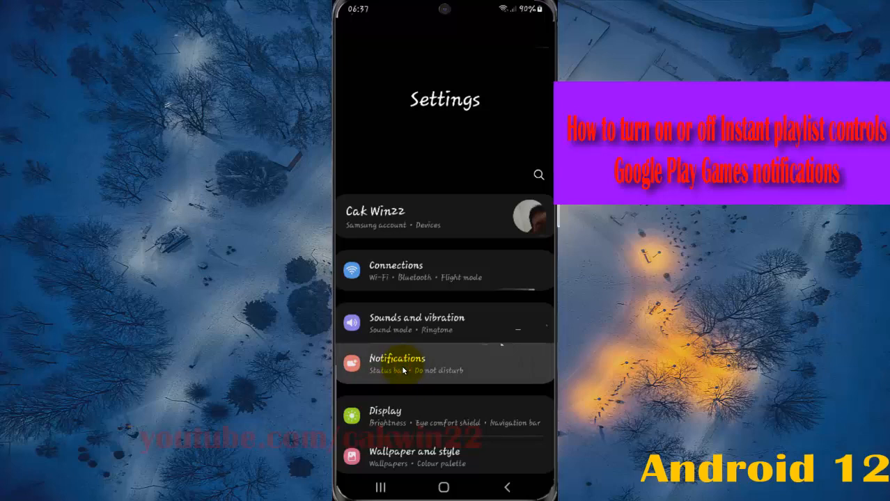
Go to Notifications, the full App notifications list, and its Most recent filter dropdown.
click(397, 364)
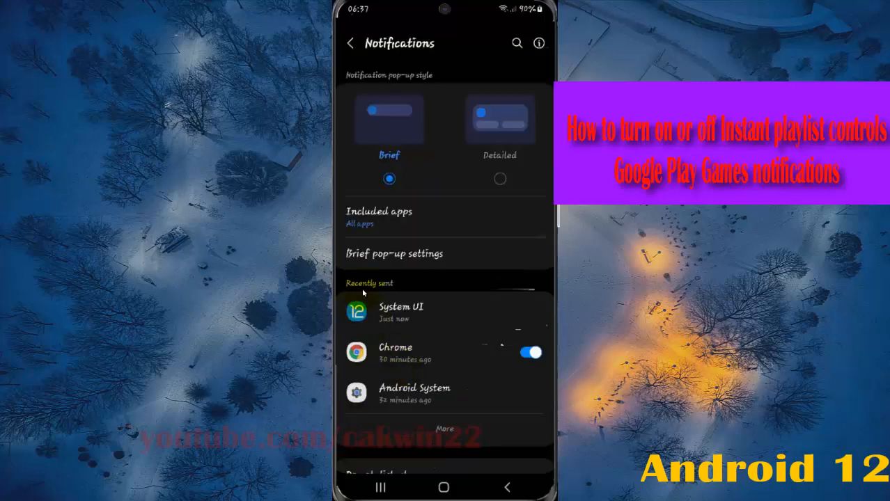
mouse_move(386, 331)
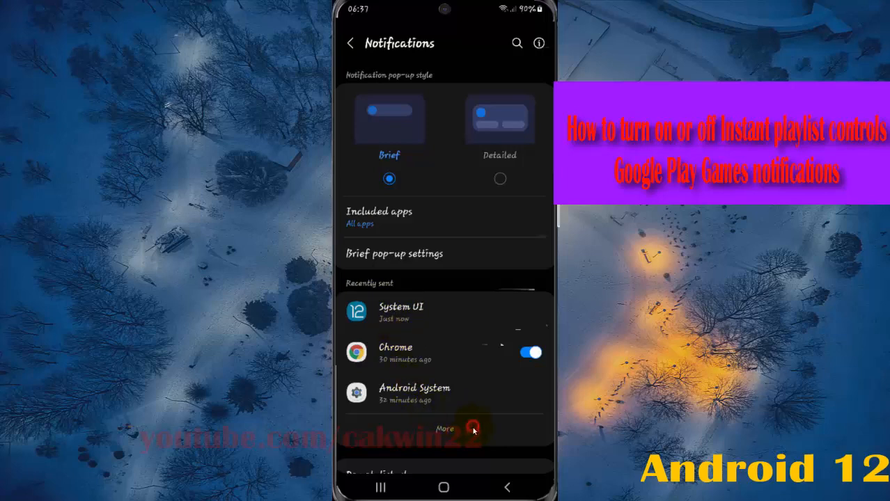
click(446, 429)
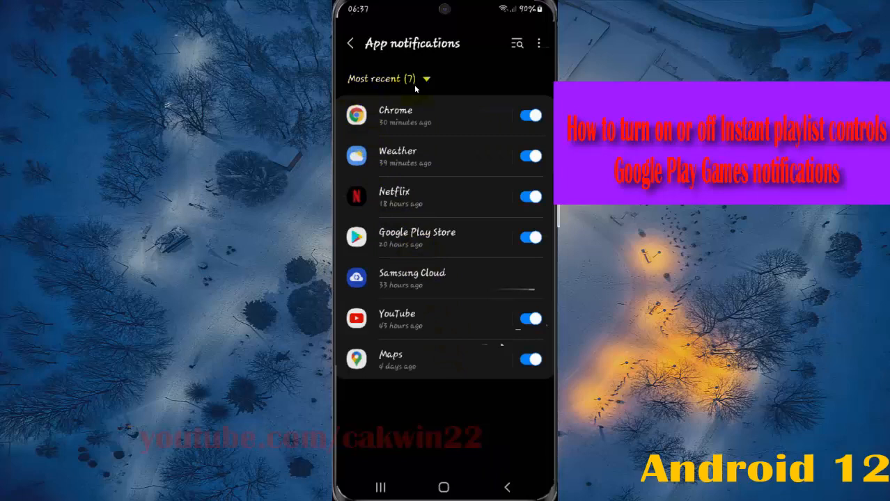
click(385, 78)
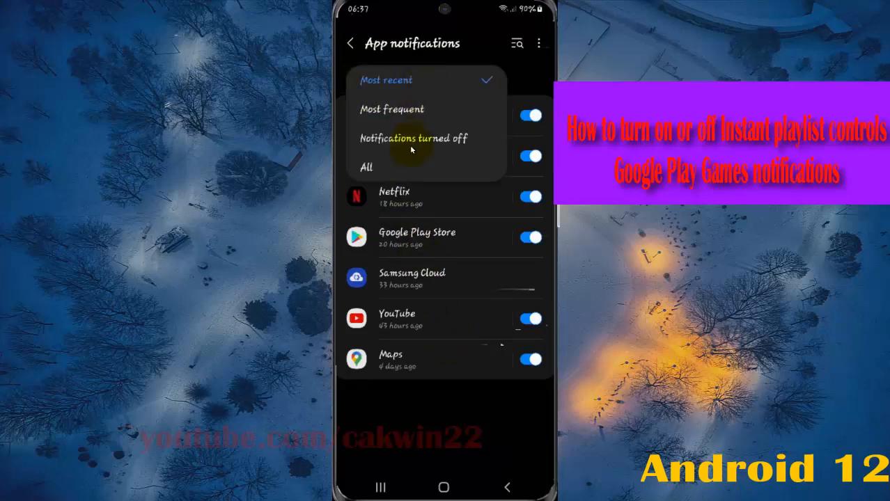
click(404, 167)
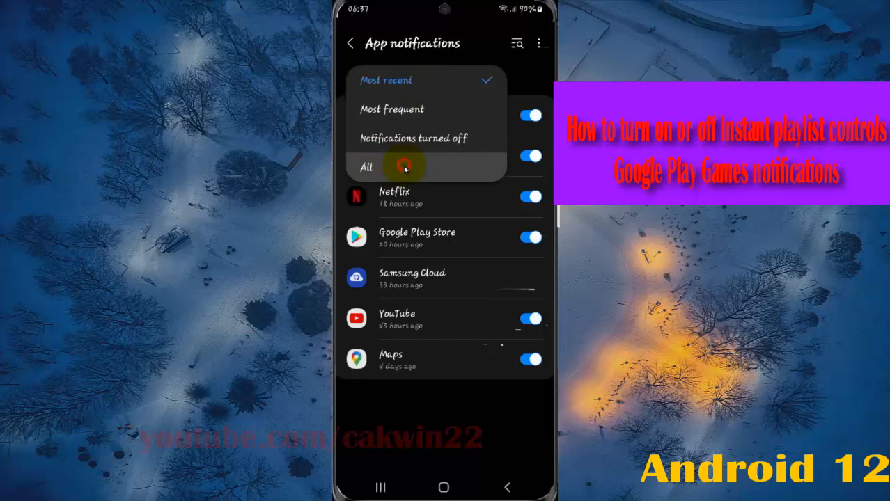
Show All apps and go to Google Play Games' notification settings.
click(403, 167)
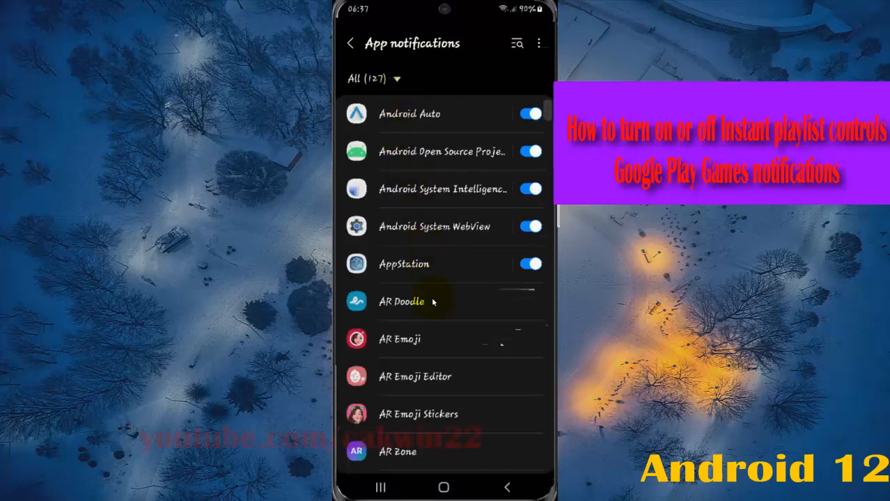
scroll(down, 3)
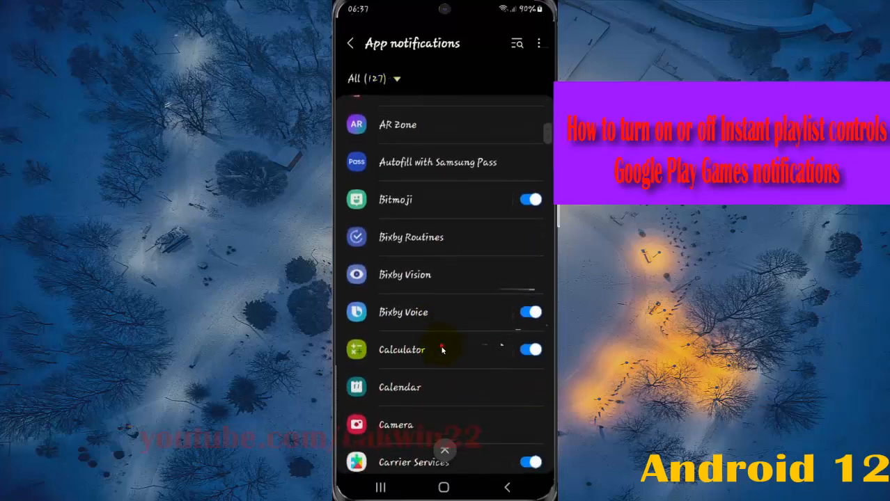
scroll(down, 3)
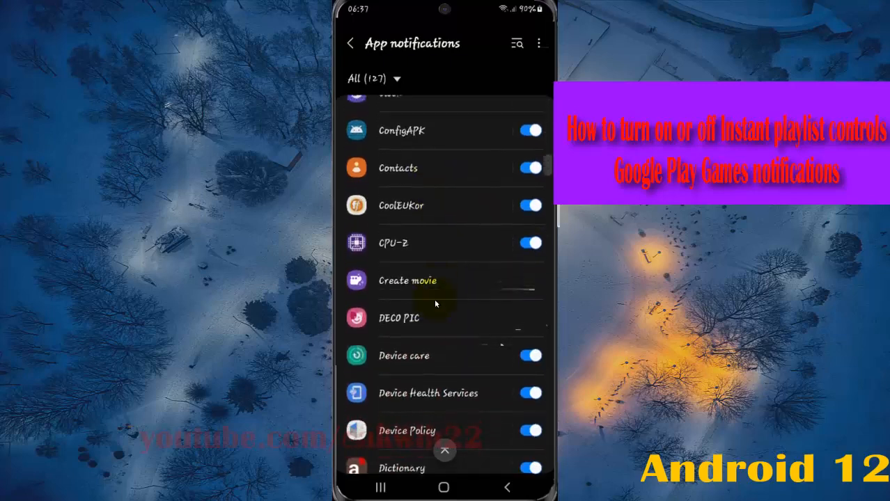
scroll(down, 3)
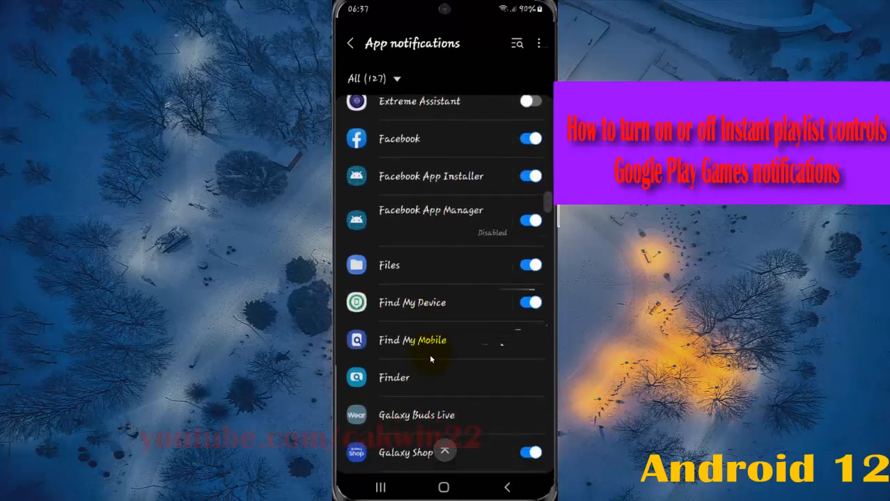
scroll(down, 3)
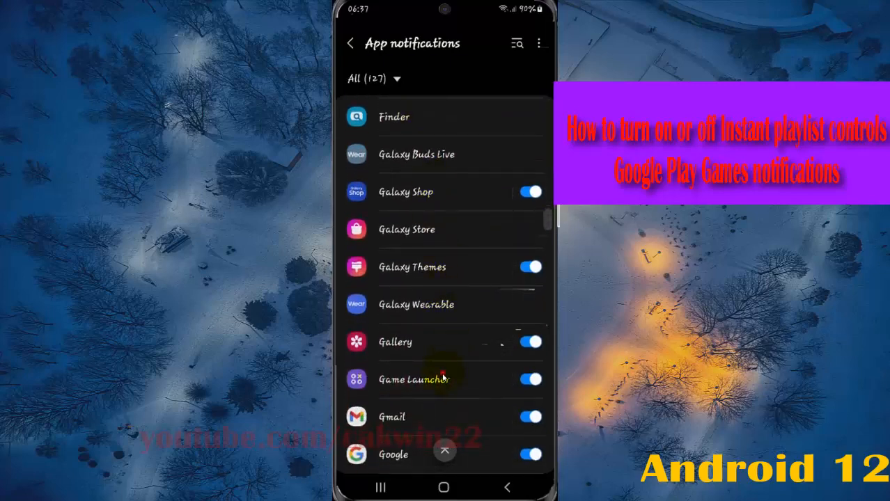
scroll(down, 3)
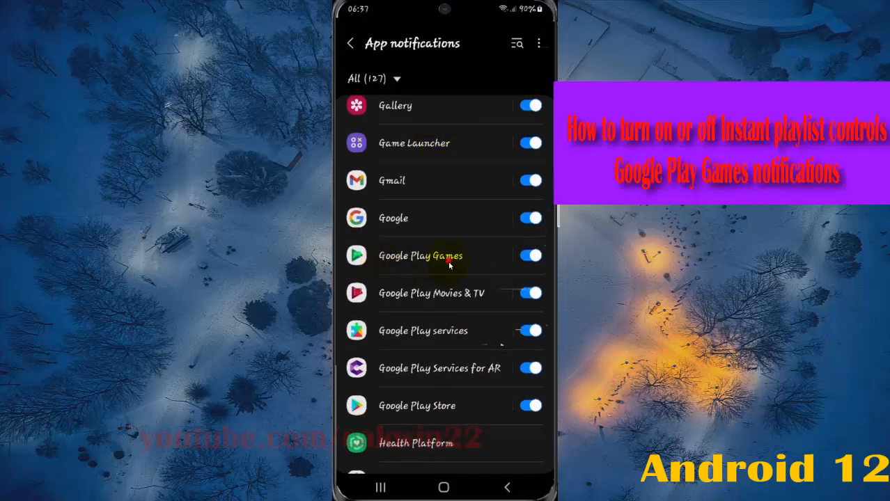
click(420, 257)
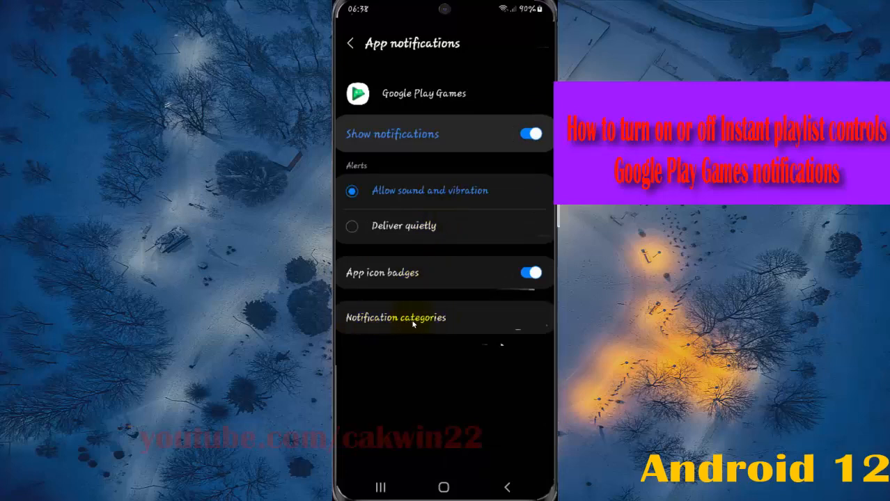
Enter Google Play Games' Notification categories list.
click(458, 317)
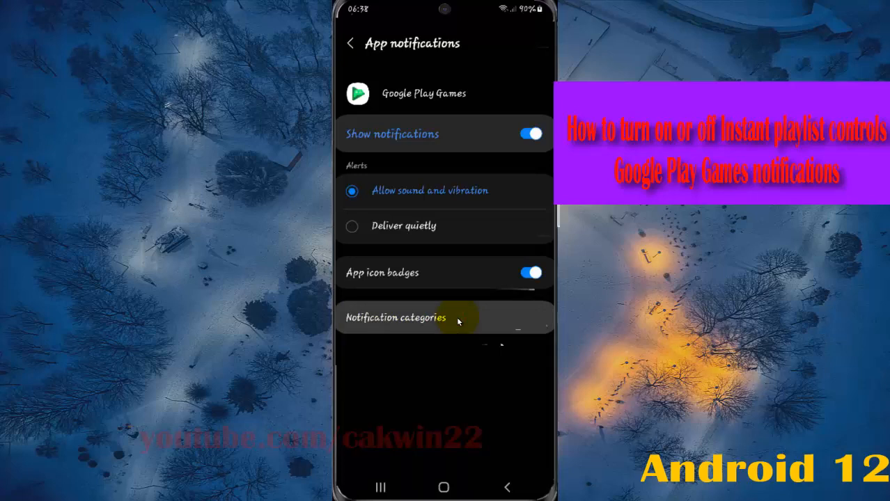
click(423, 318)
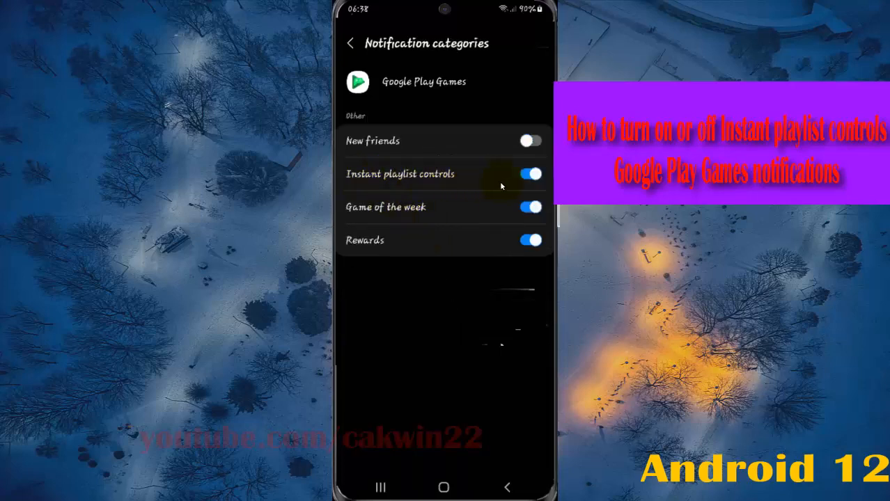
Toggle Instant playlist controls off, on, then off, and go back to the app's notification page.
click(532, 174)
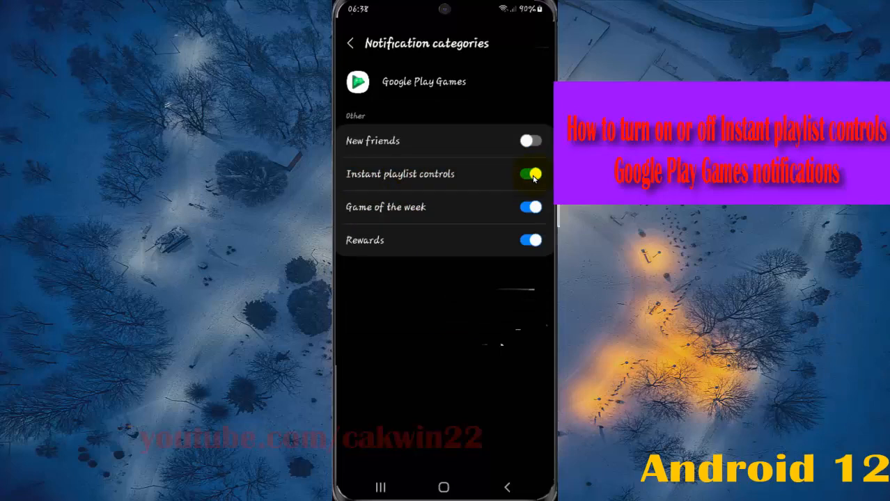
click(530, 174)
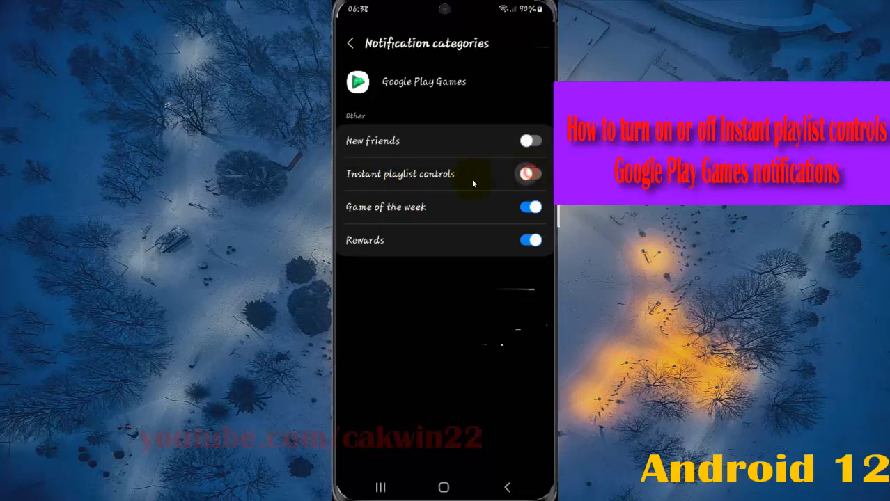
click(529, 174)
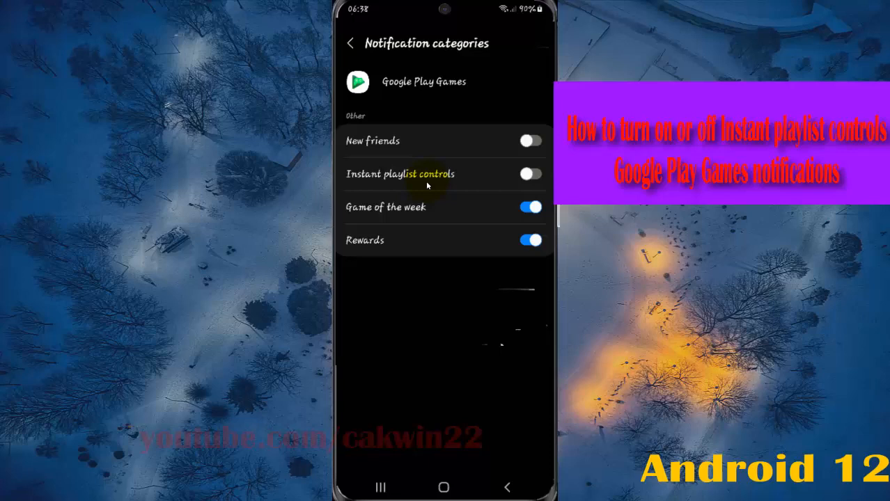
click(531, 174)
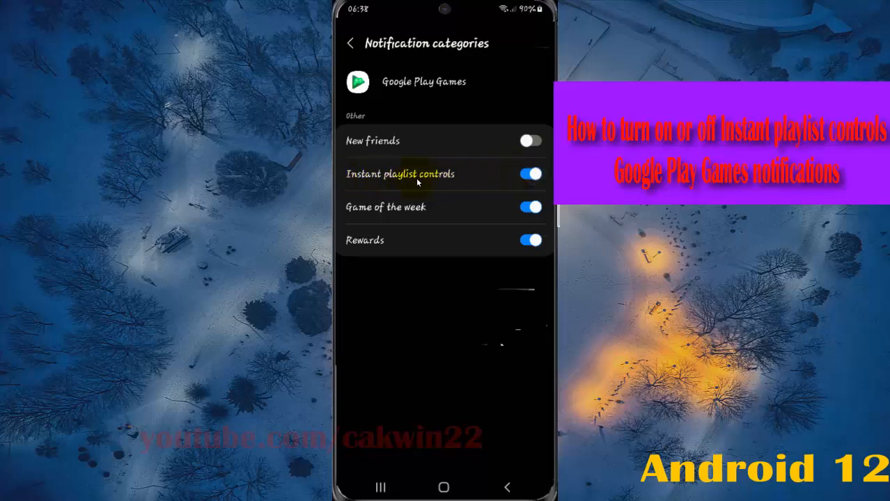
click(531, 175)
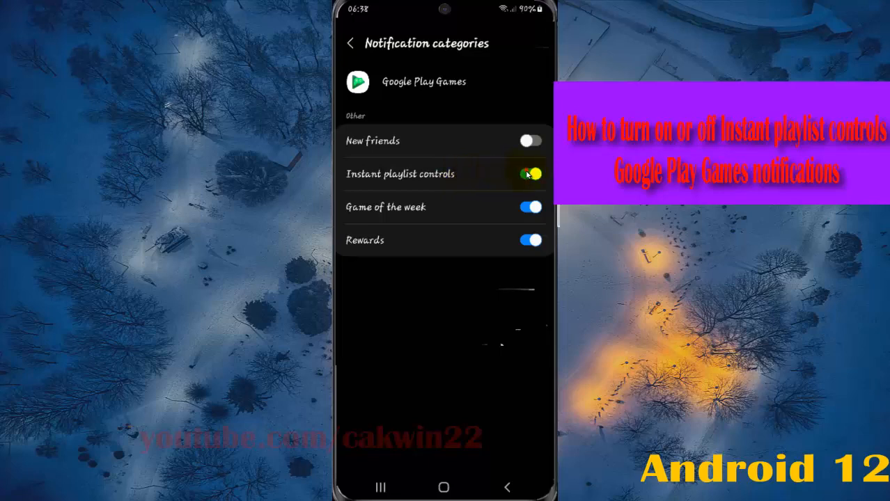
click(531, 174)
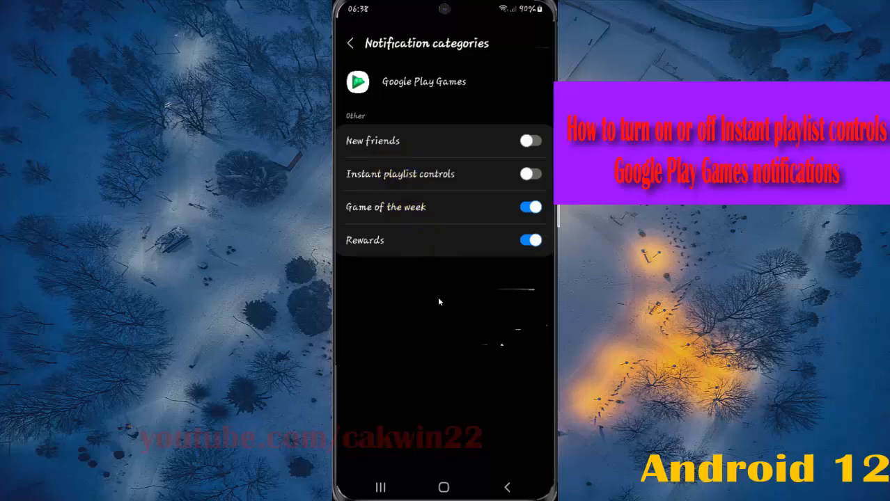
click(350, 42)
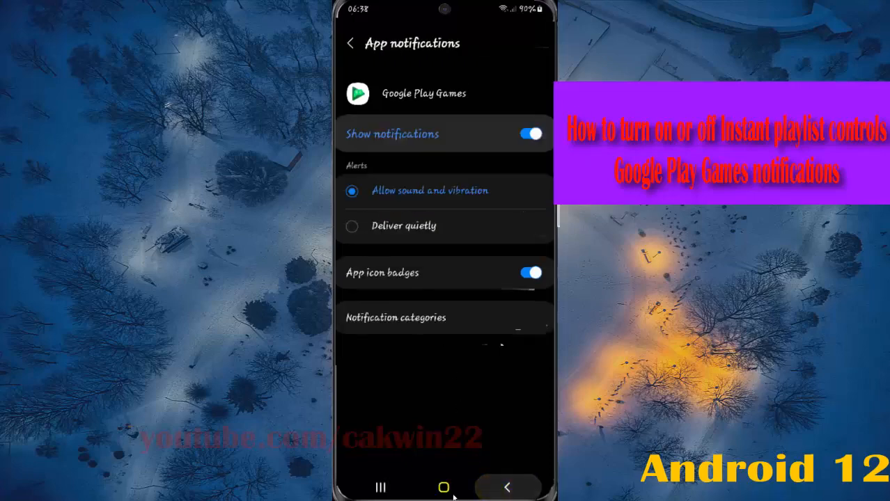